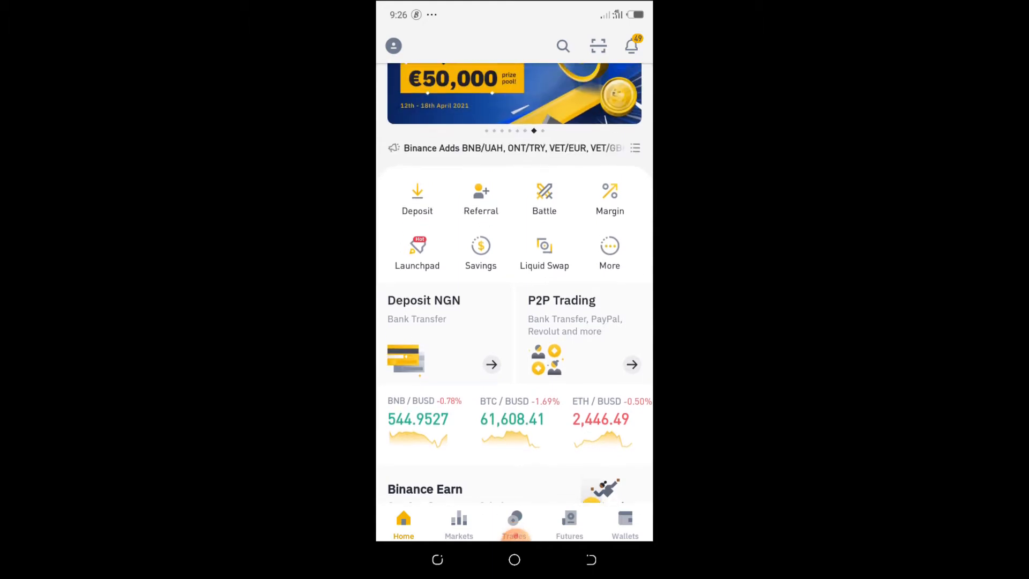
Browse the Binance home screen coin list and return to its top.
scroll("down", 3)
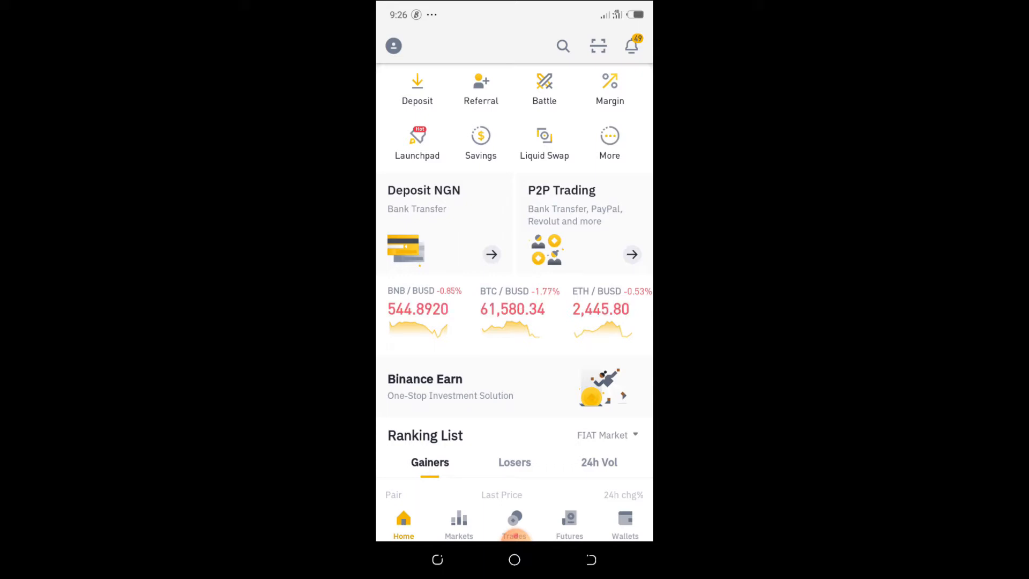
scroll("down", 3)
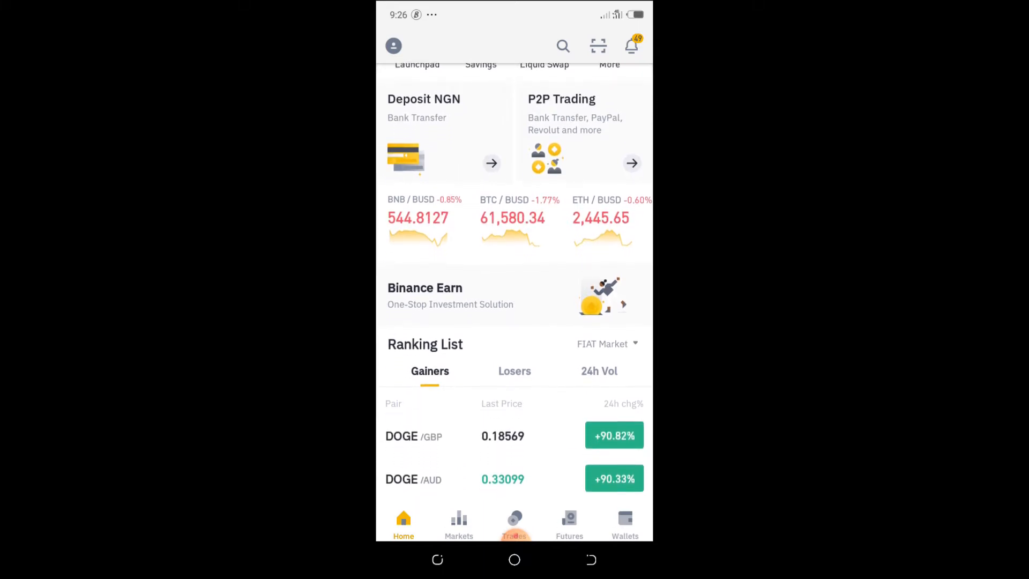
scroll("down", 3)
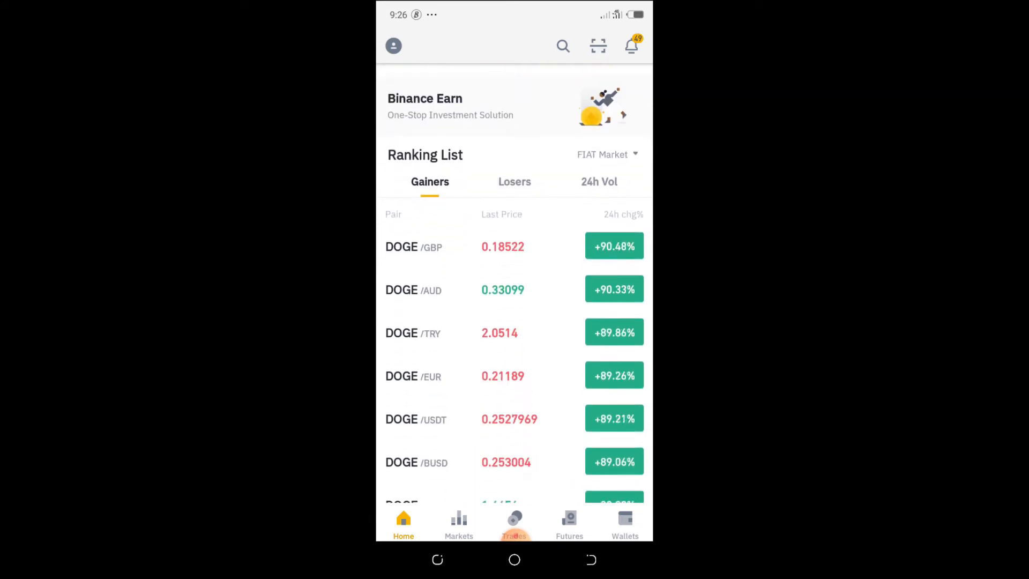
left_click(404, 523)
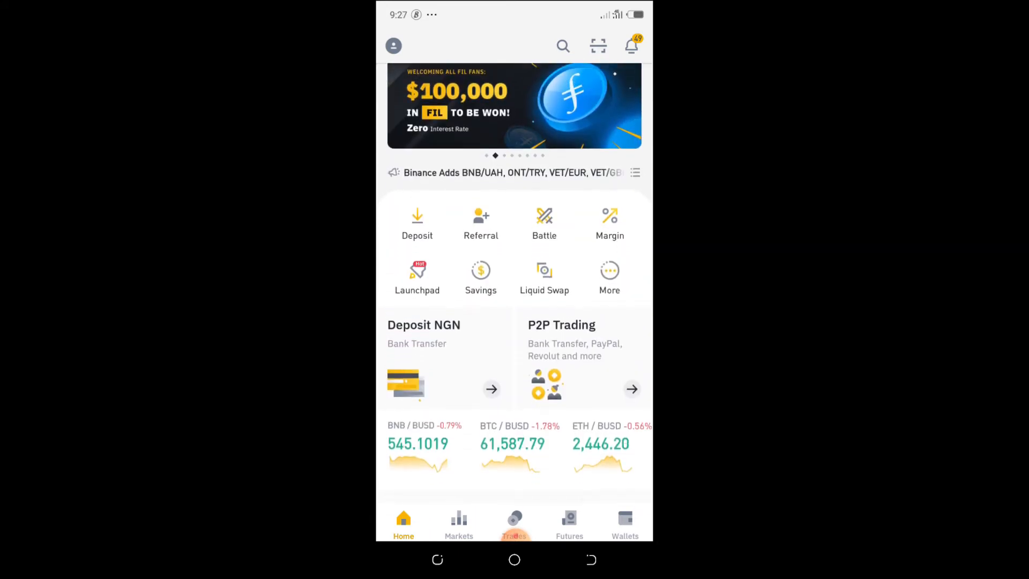
scroll("down", 3)
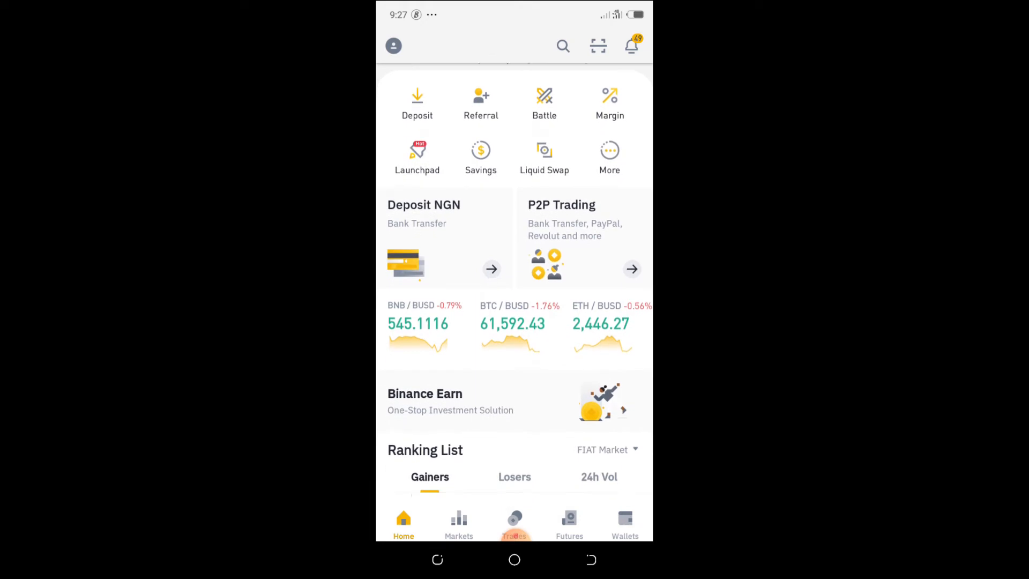
scroll("down", 3)
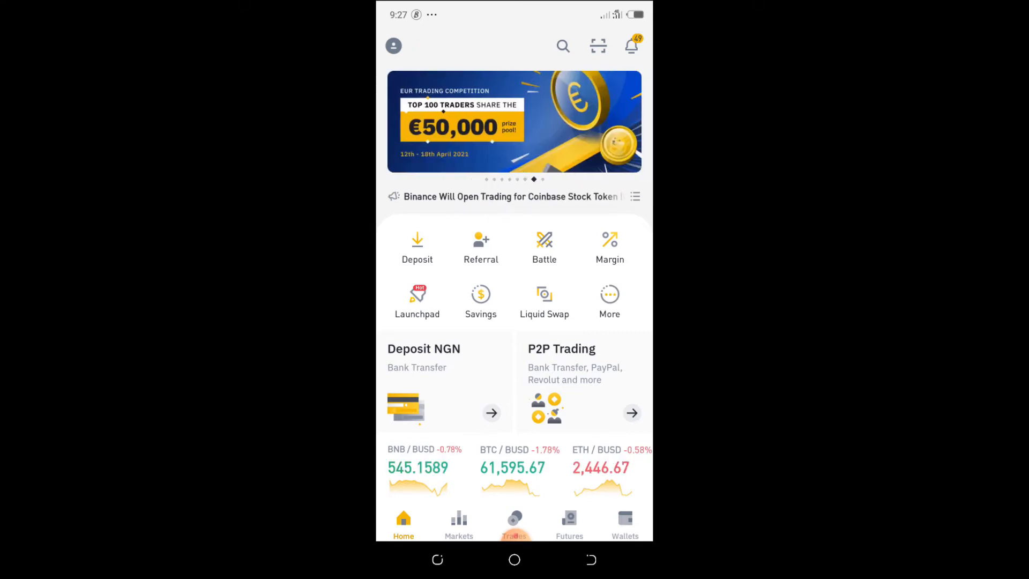
Reach the app settings from the account menu to get at the currency list.
left_click(392, 46)
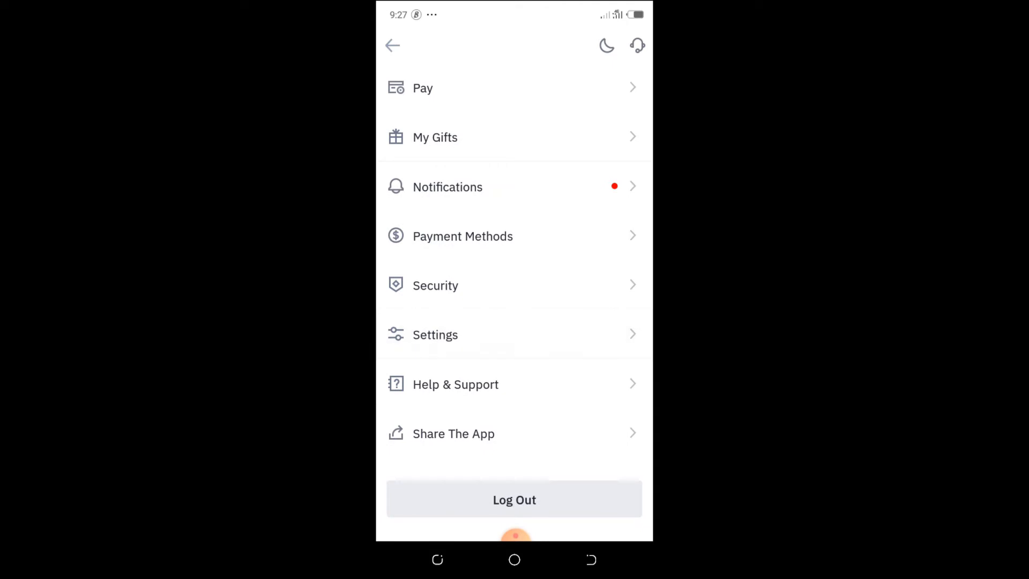
left_click(435, 335)
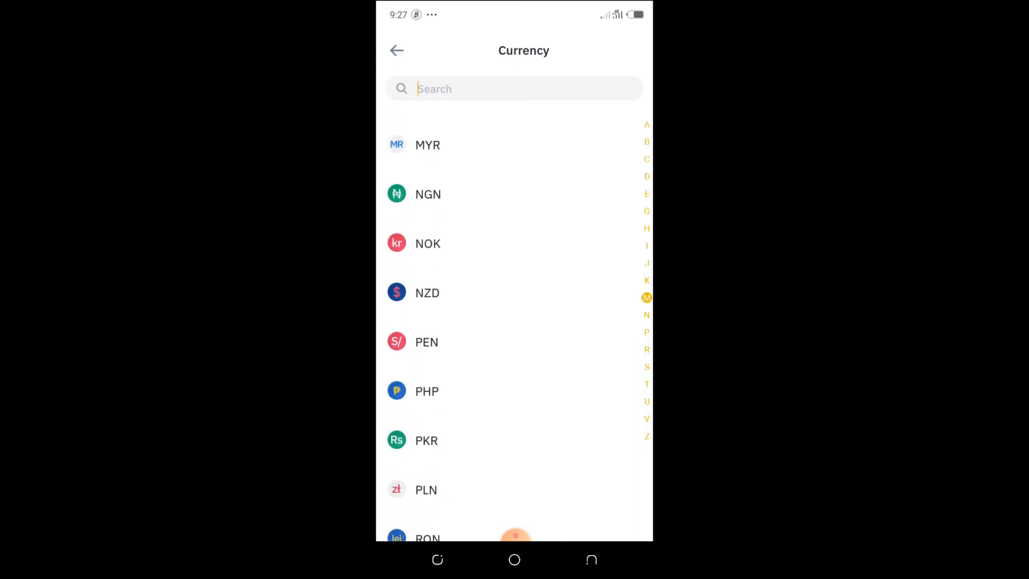
Select NGN as the app display currency and back out to the account menu.
left_click(513, 89)
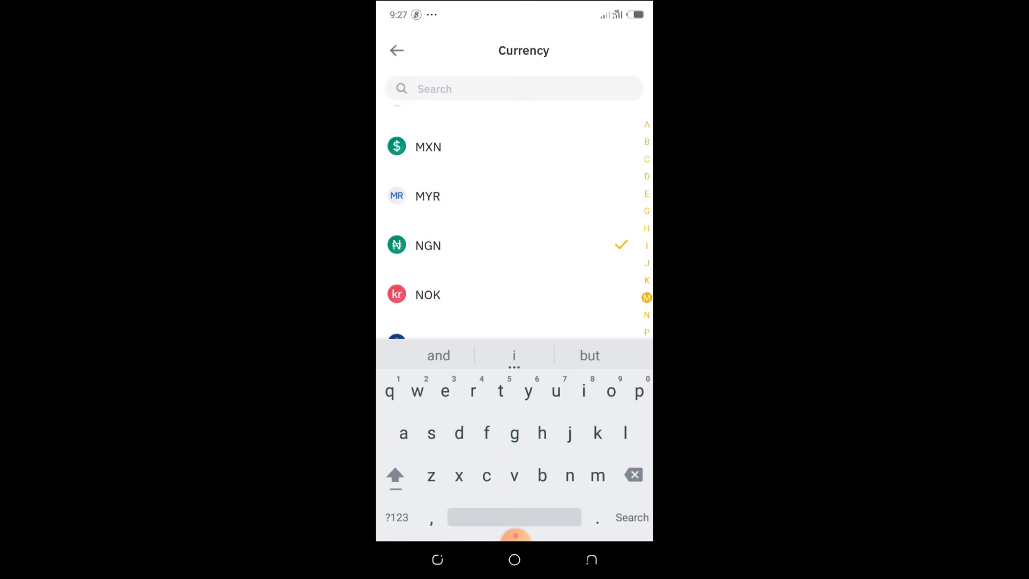
left_click(396, 50)
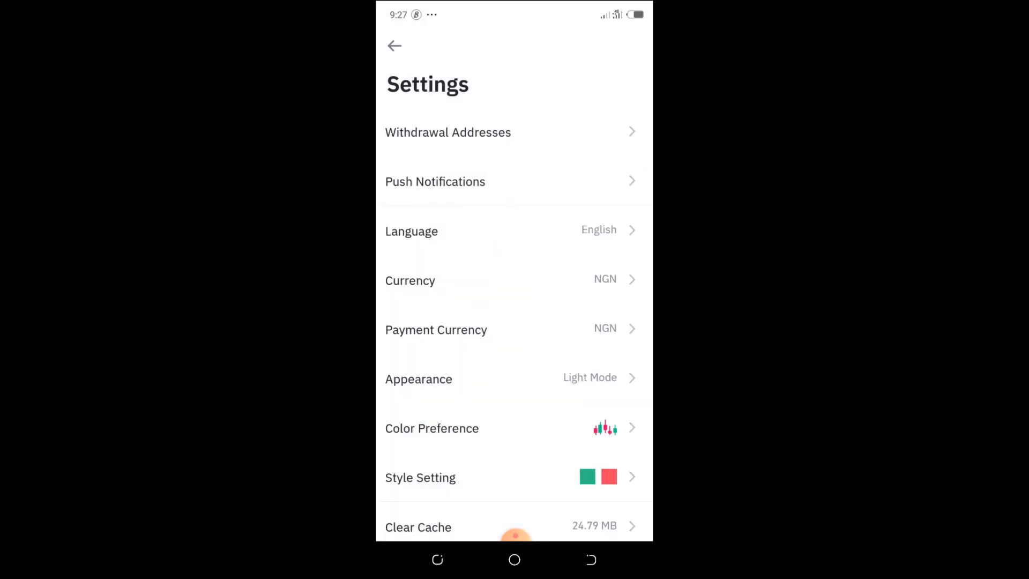
left_click(393, 46)
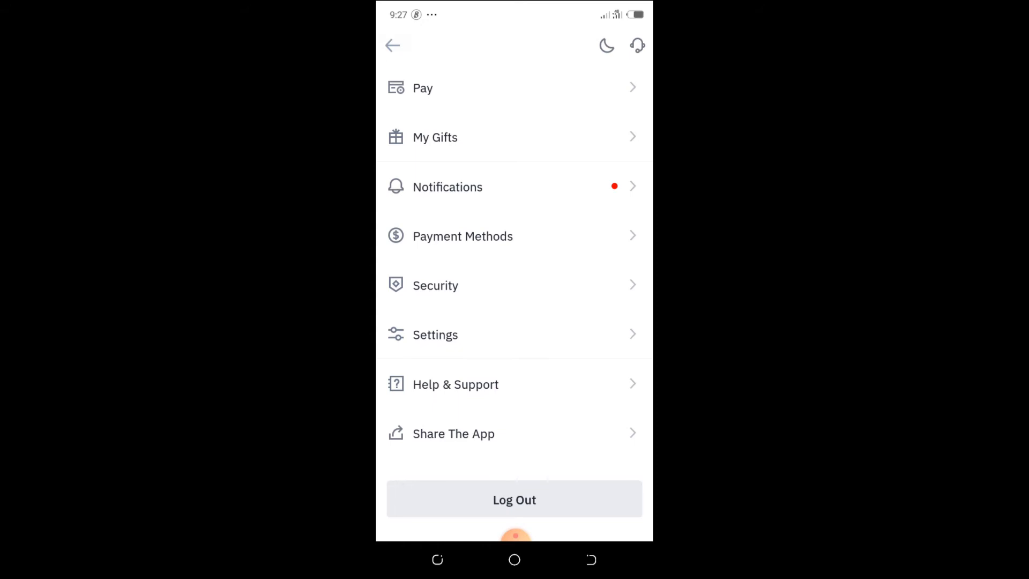
Return home and browse the Ranking List, where coin prices now show Naira equivalents.
left_click(392, 45)
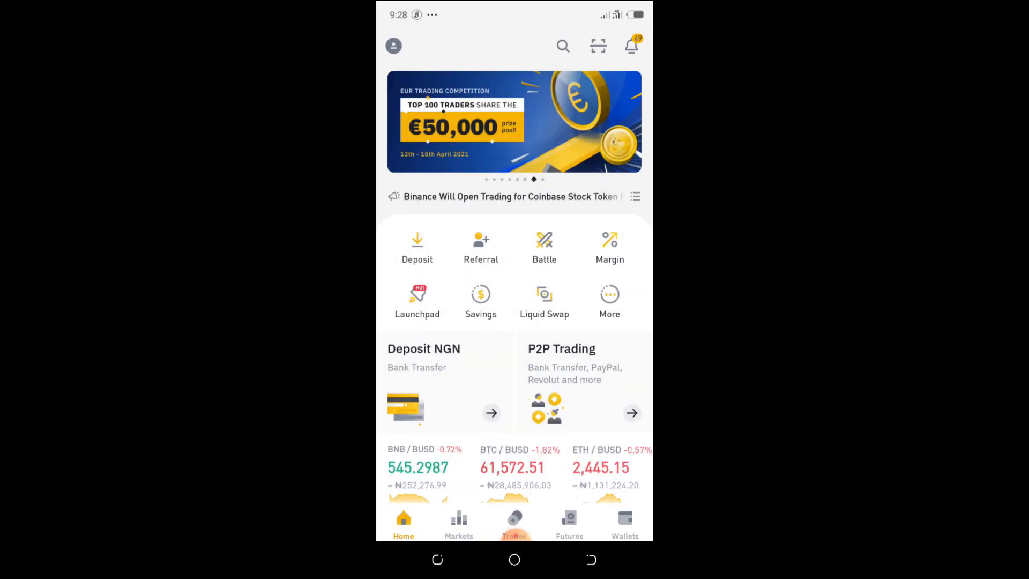
scroll("down", 3)
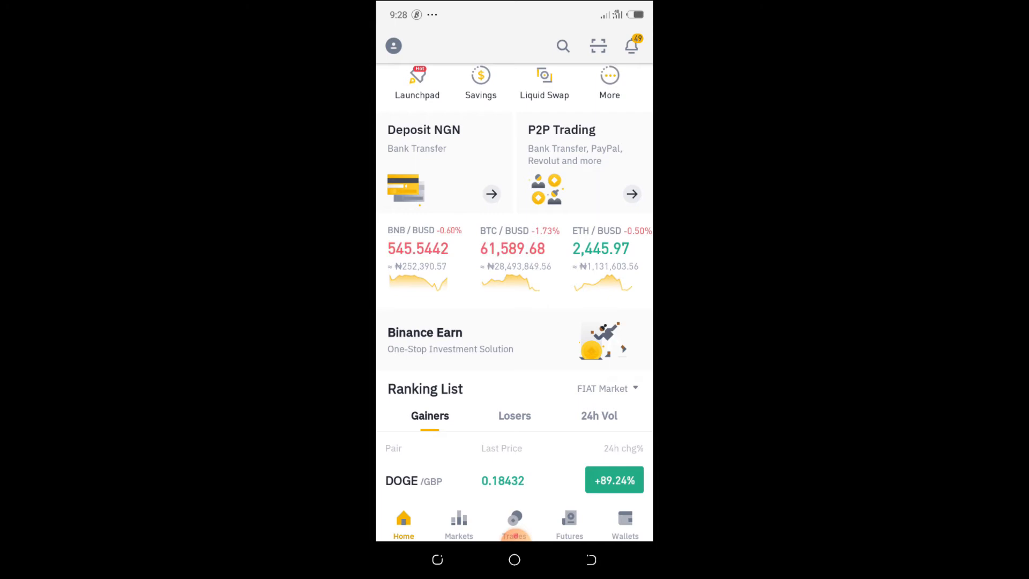
scroll("down", 3)
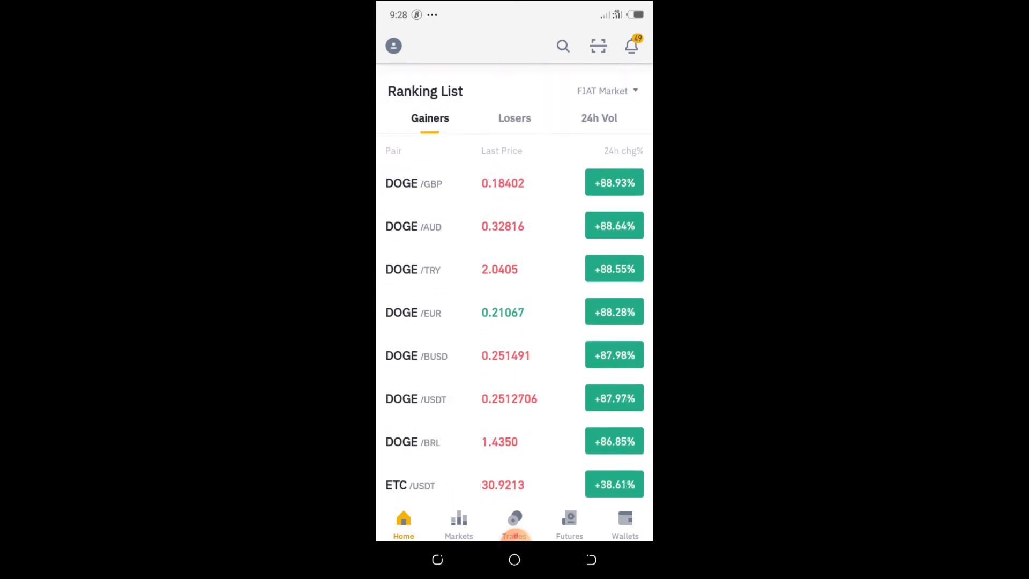
left_click(403, 522)
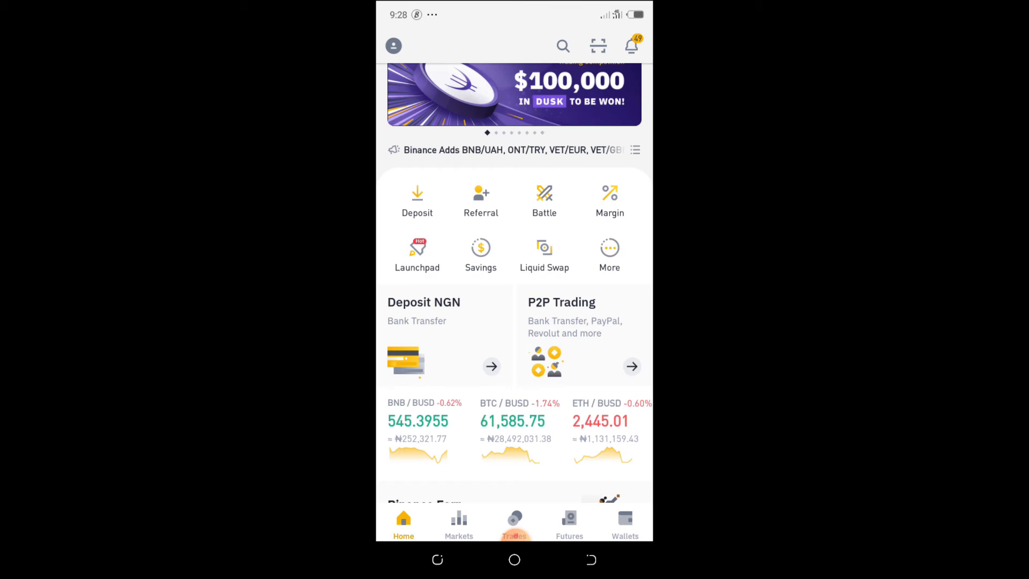
View the BNB/BUSD market page with its price and Naira equivalent.
left_click(418, 421)
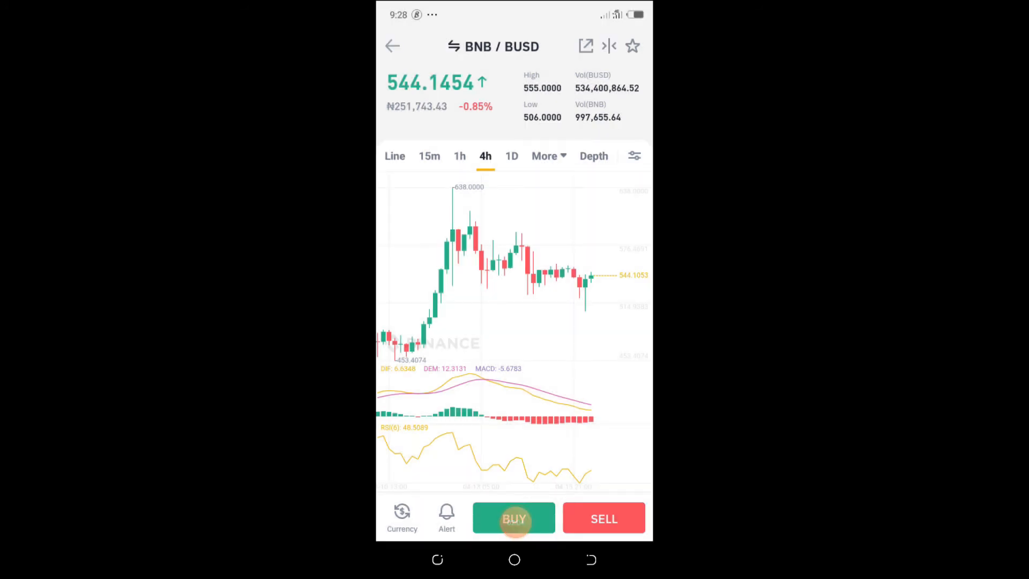
left_click(603, 519)
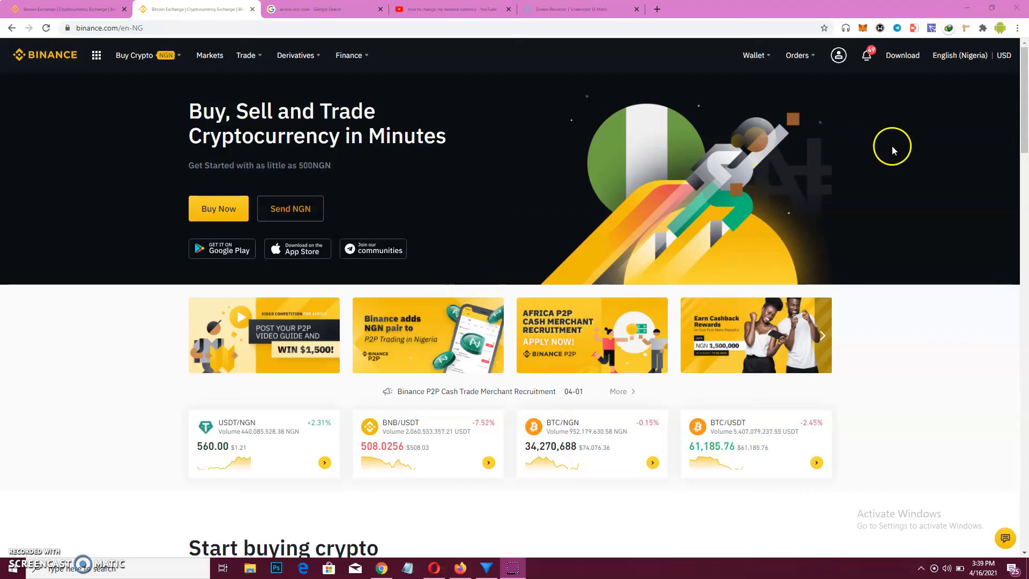
mouse_move(790, 177)
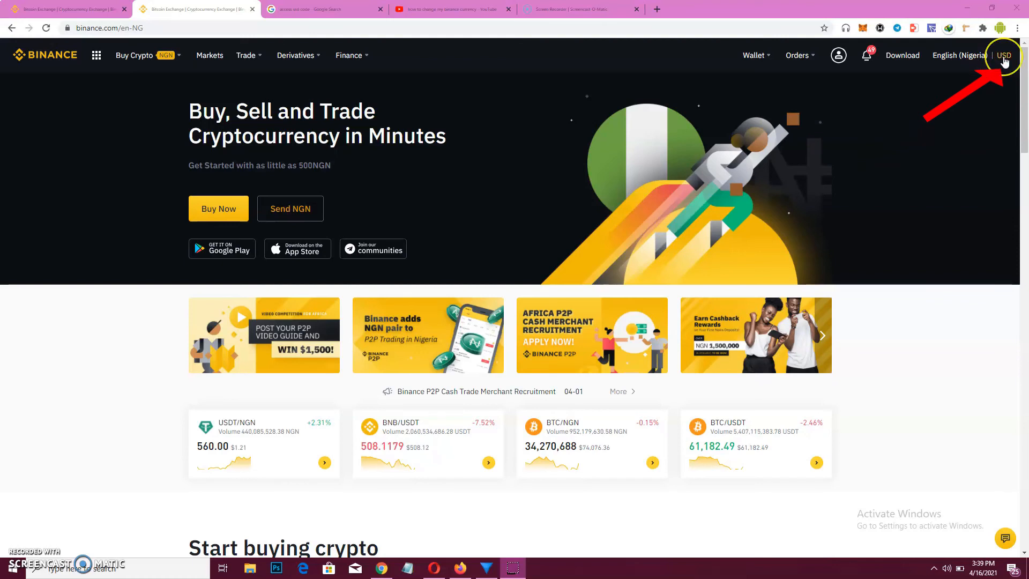
mouse_move(992, 92)
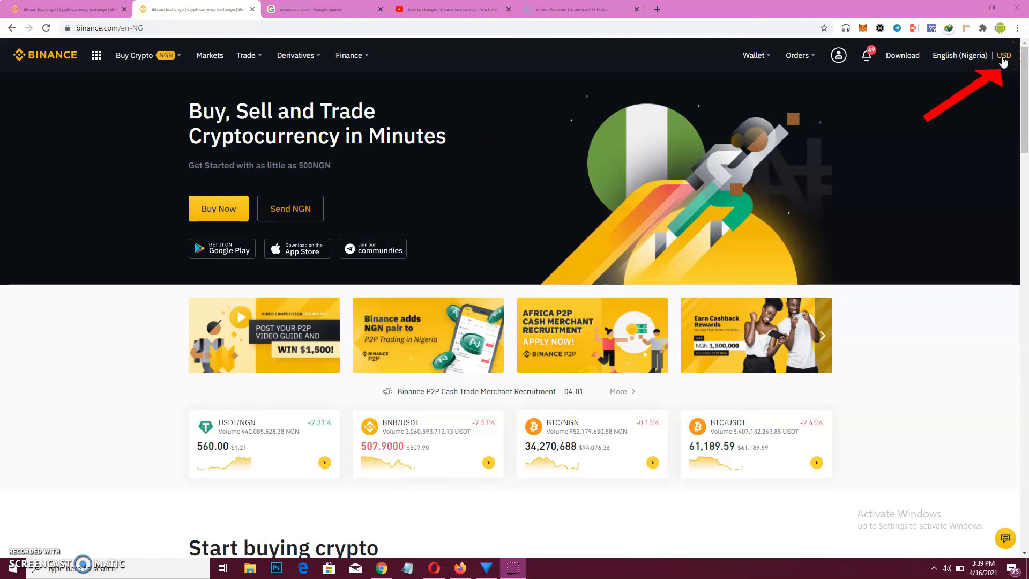
Change the website's header currency from USD to NGN - ₦.
left_click(1004, 54)
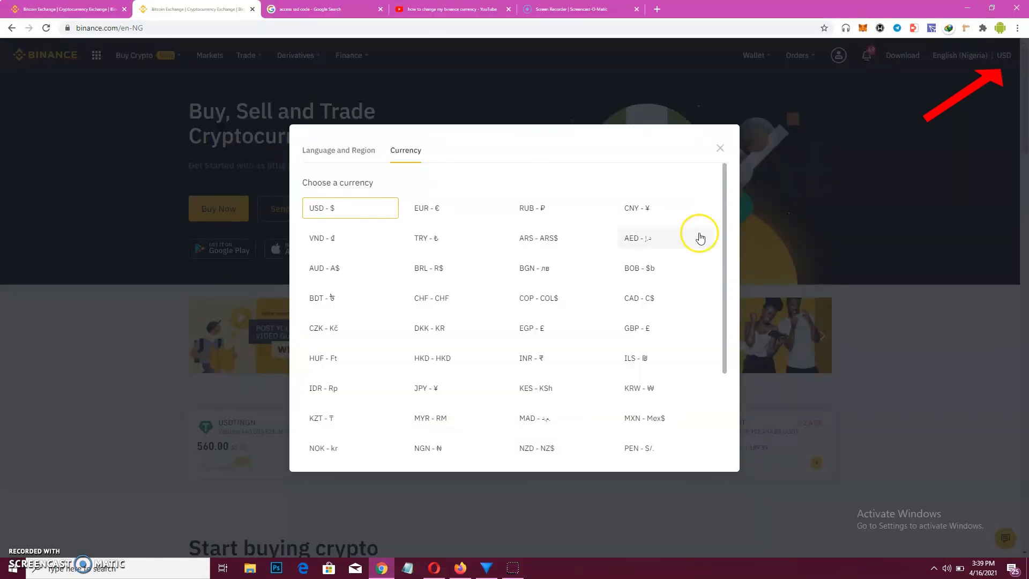
mouse_move(727, 348)
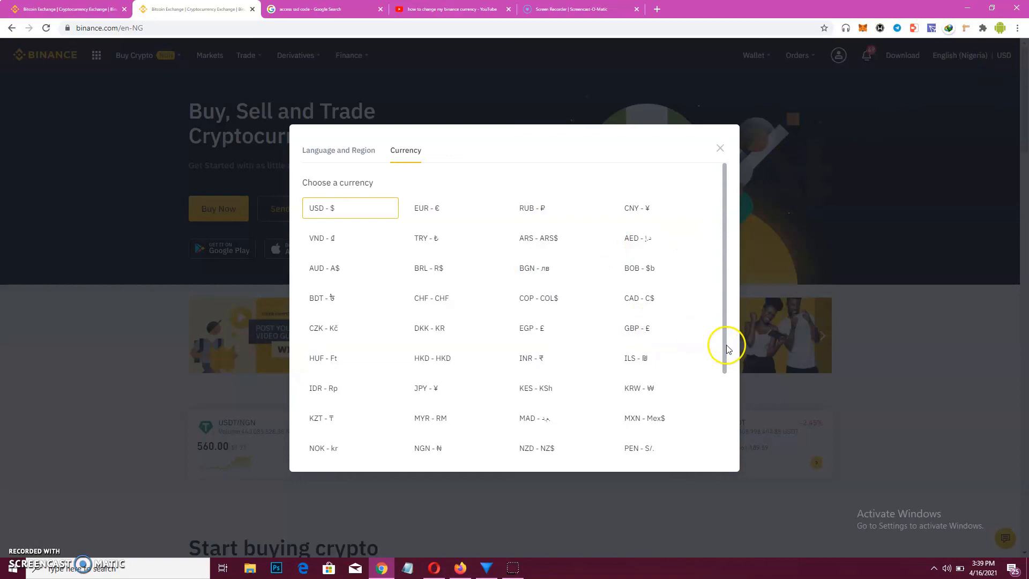
scroll("down", 3)
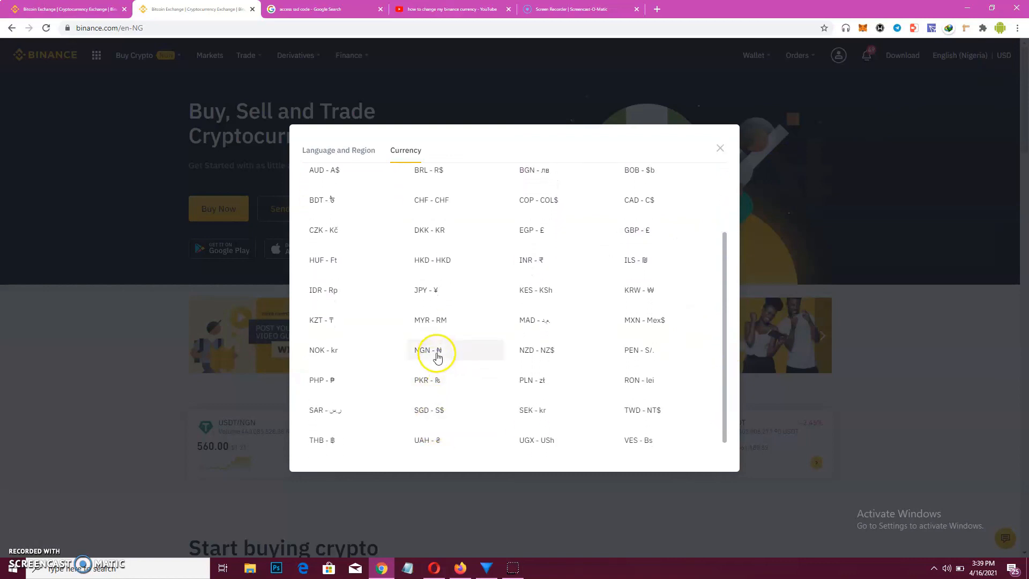
left_click(429, 349)
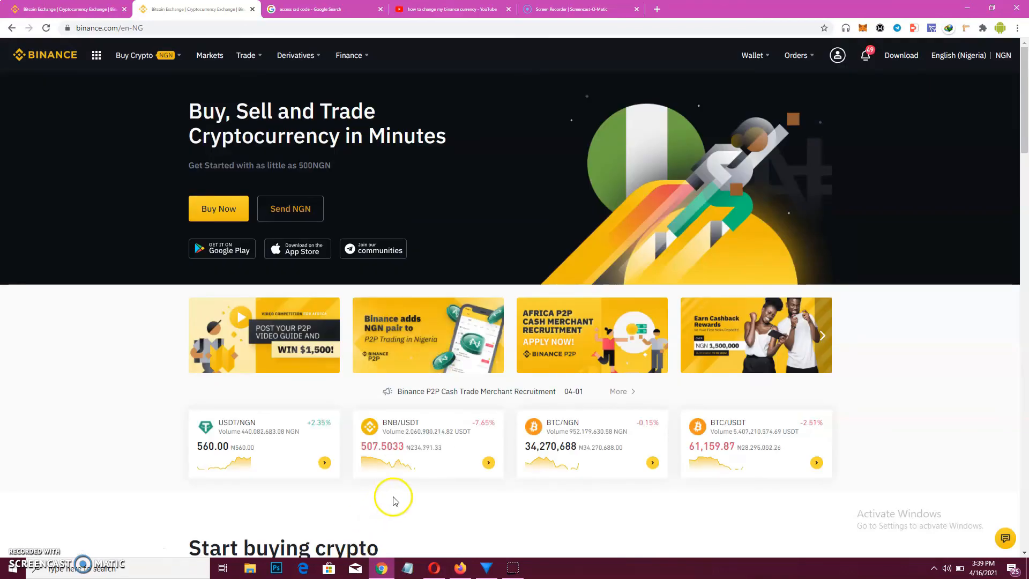
mouse_move(1018, 158)
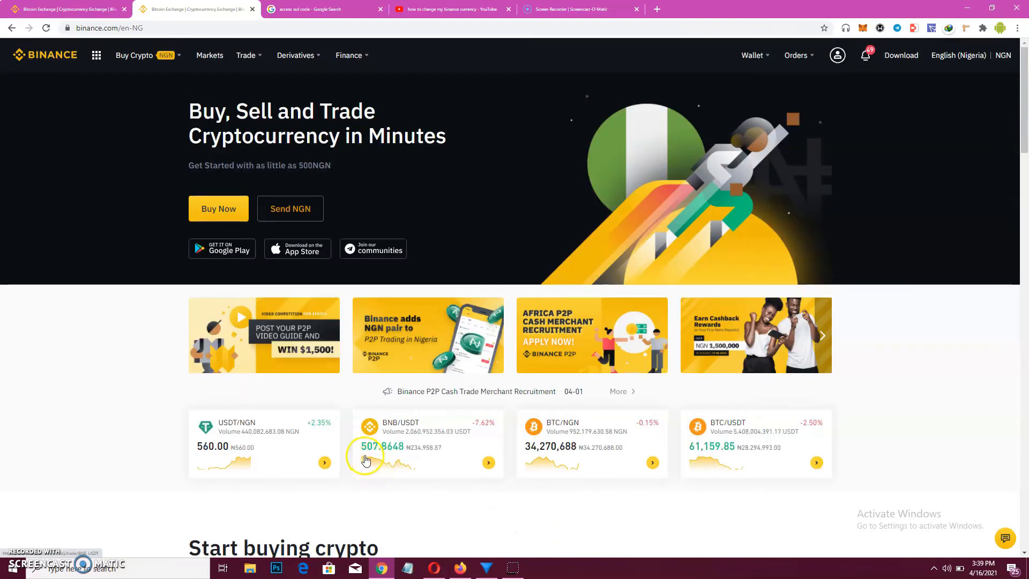
mouse_move(296, 157)
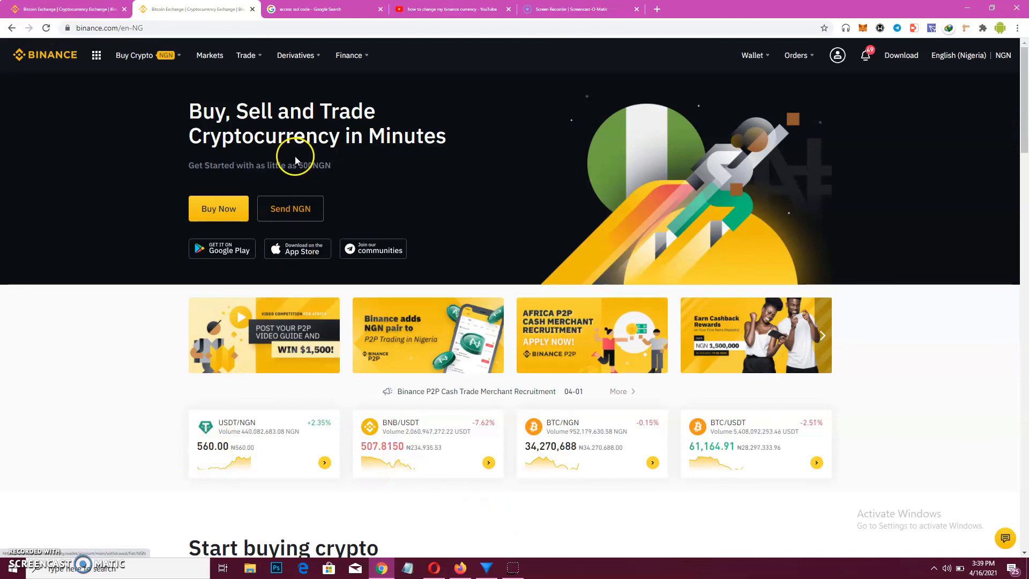